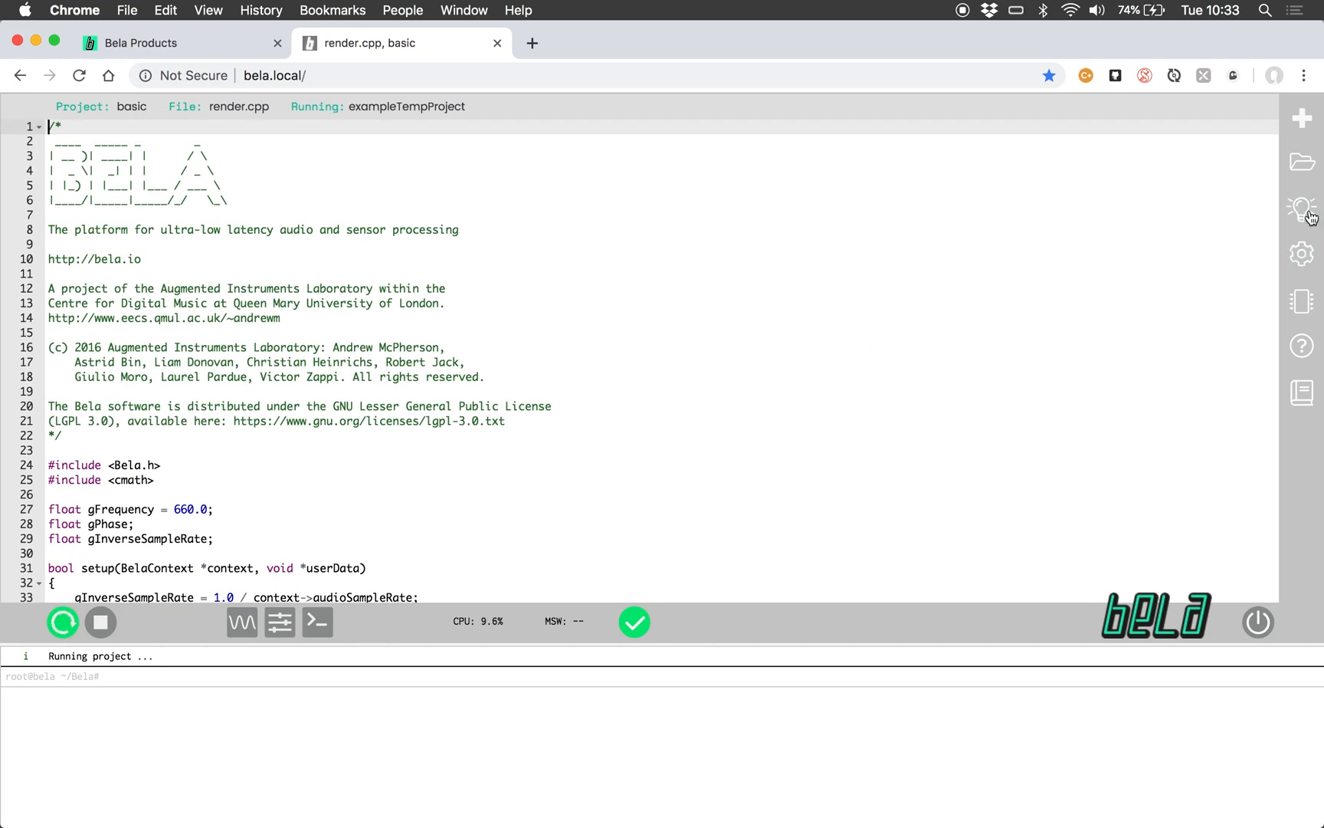
Step: Load the Gui 'simple' example from the Examples panel, replacing the basic project
click(1302, 209)
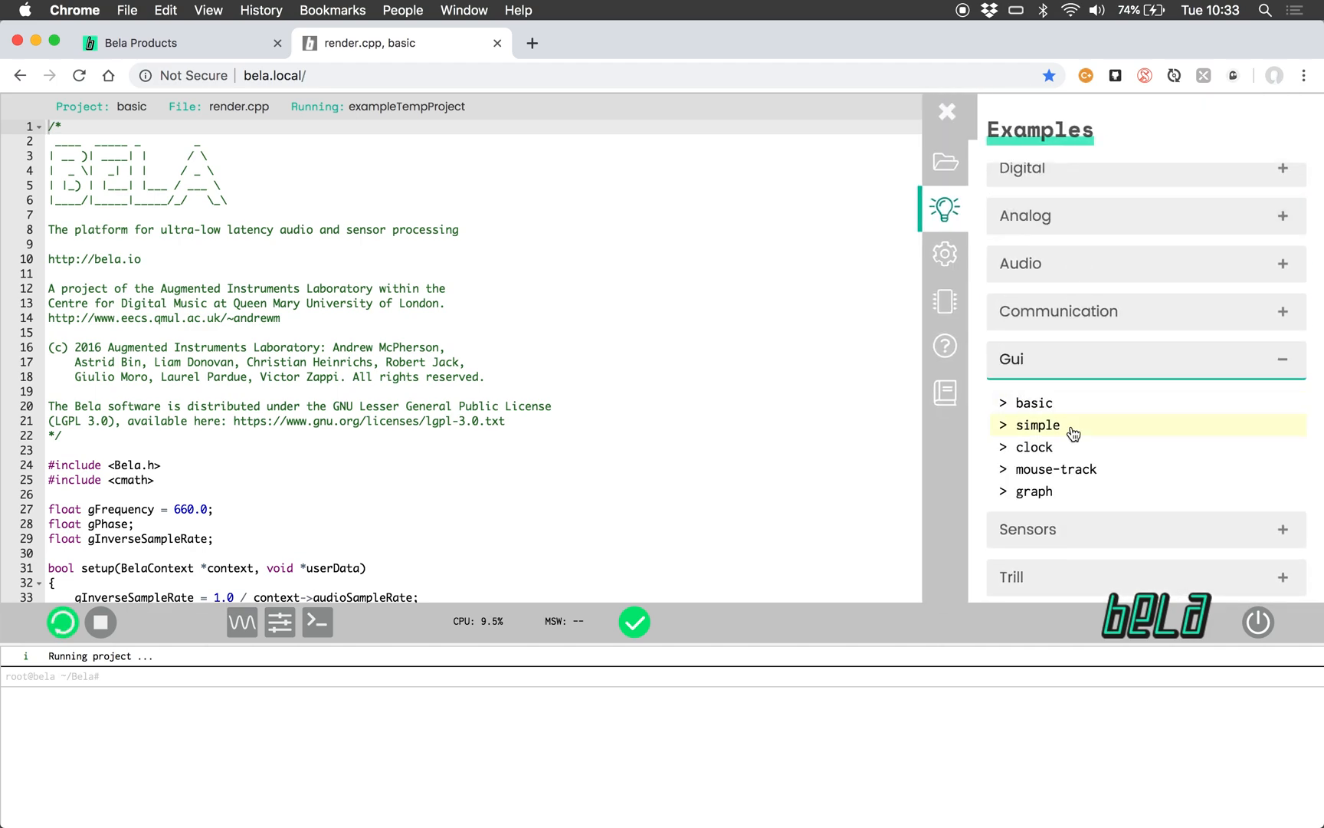
click(1036, 424)
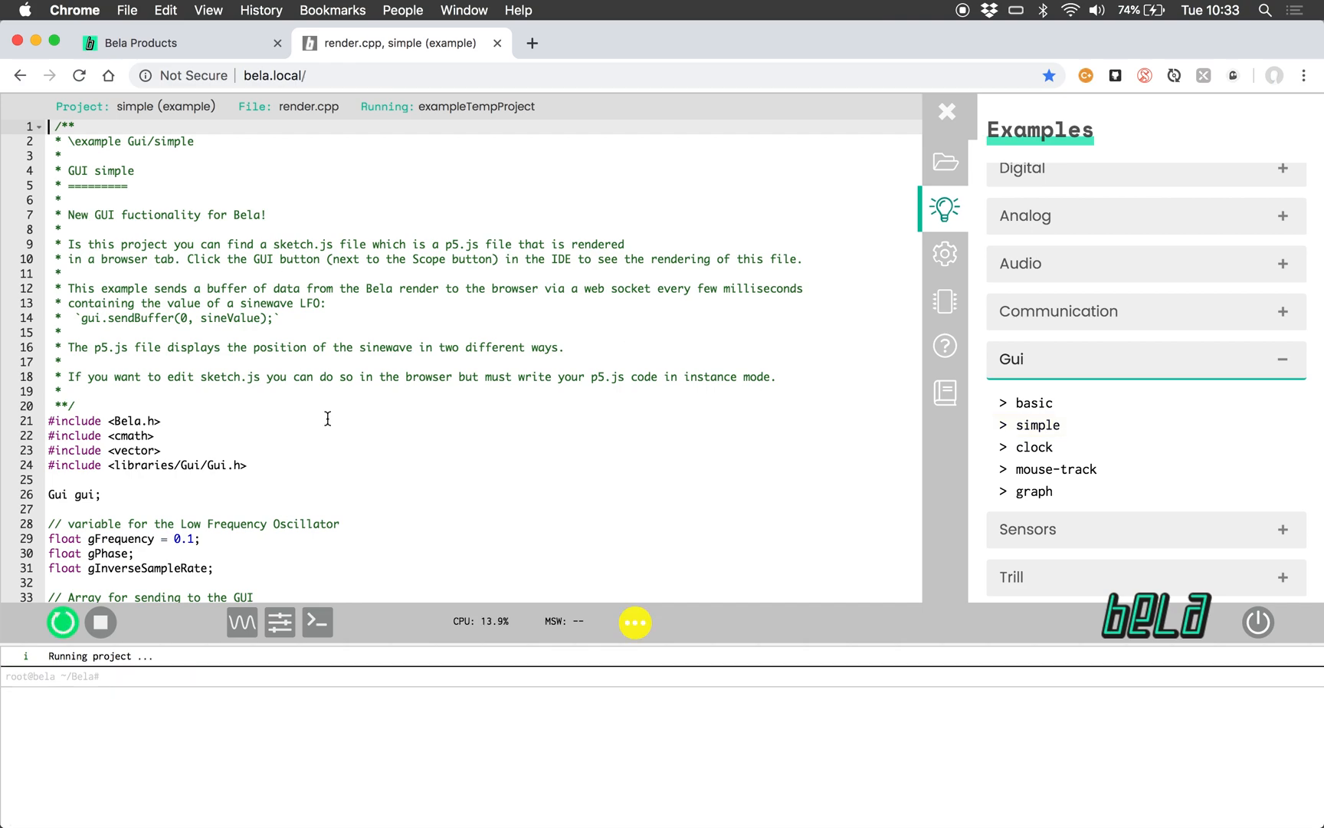
scroll(down, 3)
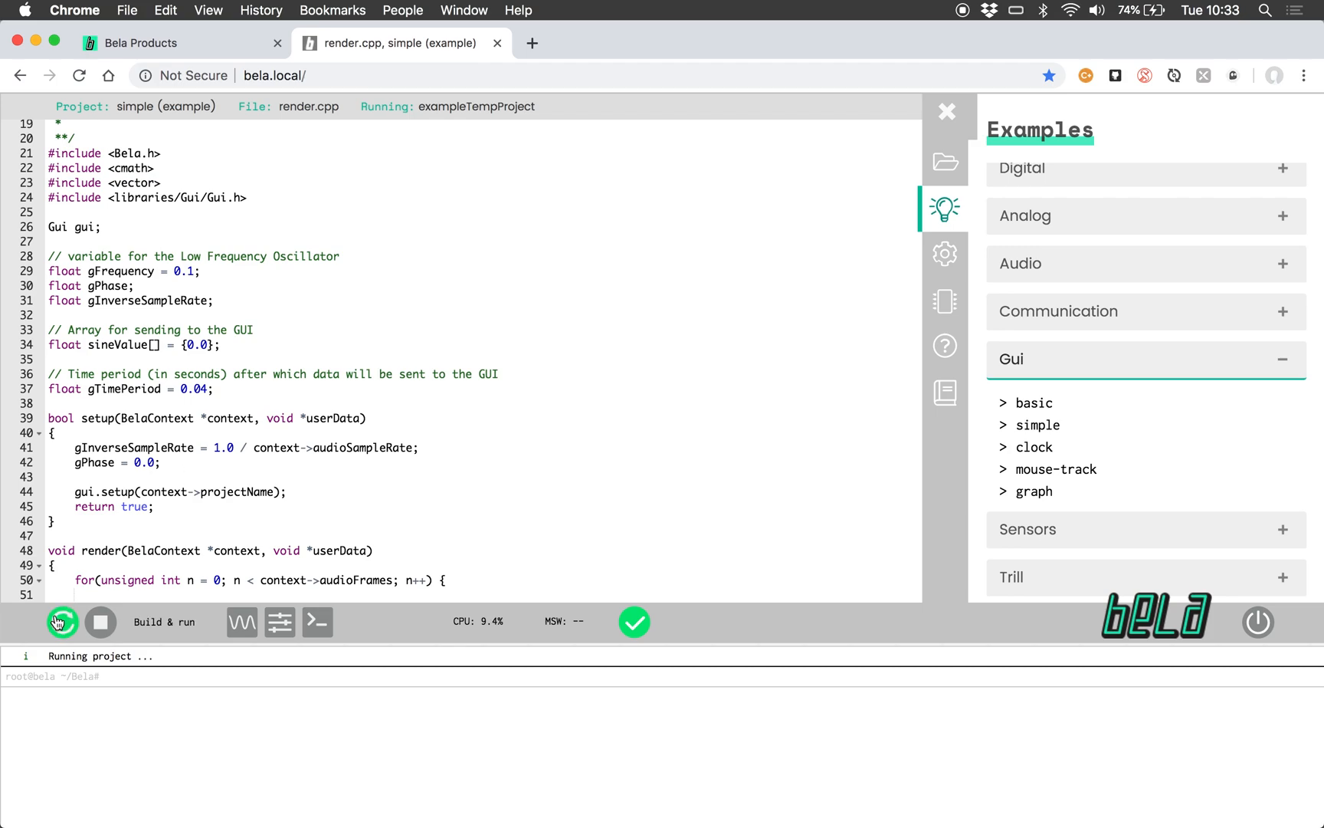
Step: Build and run the simple example so its GUI can be launched in the browser
click(62, 622)
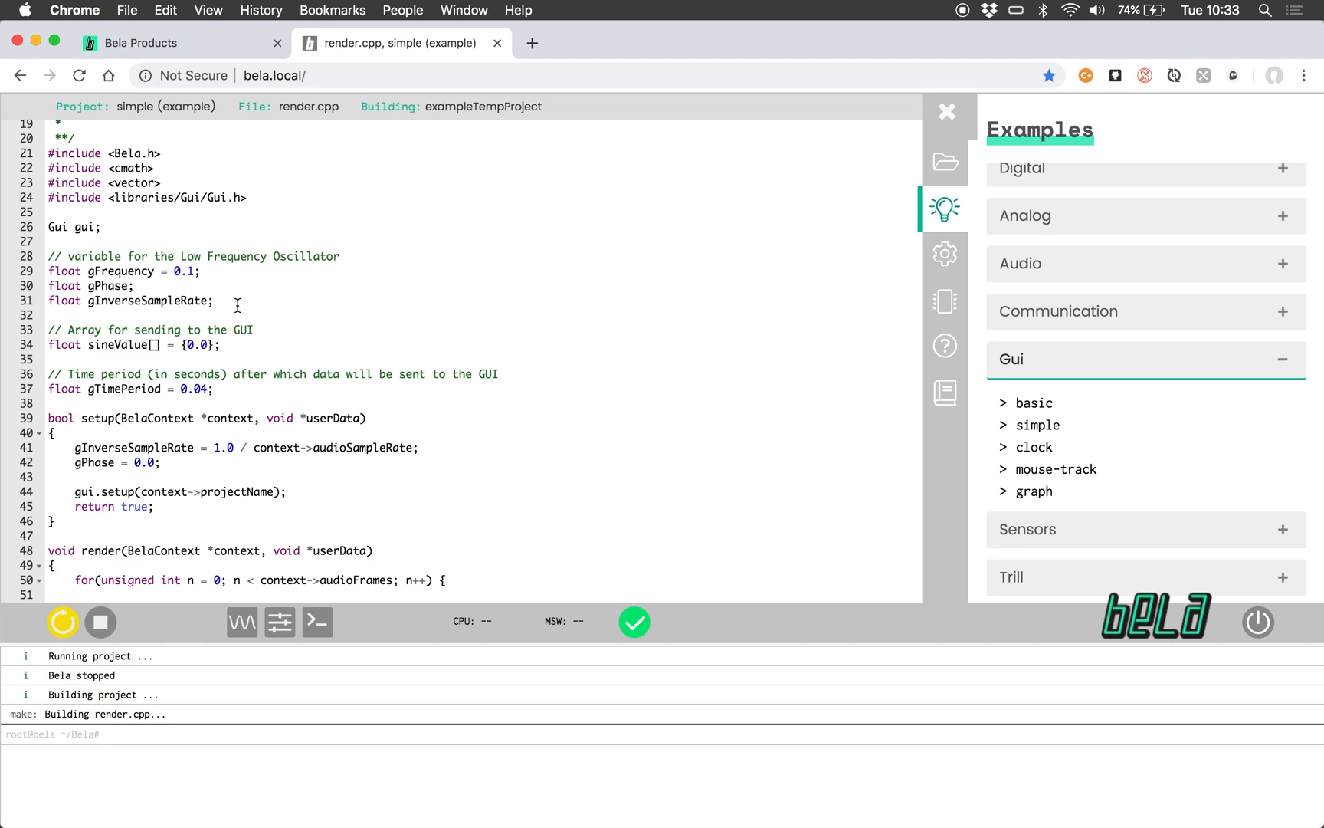
scroll(down, 3)
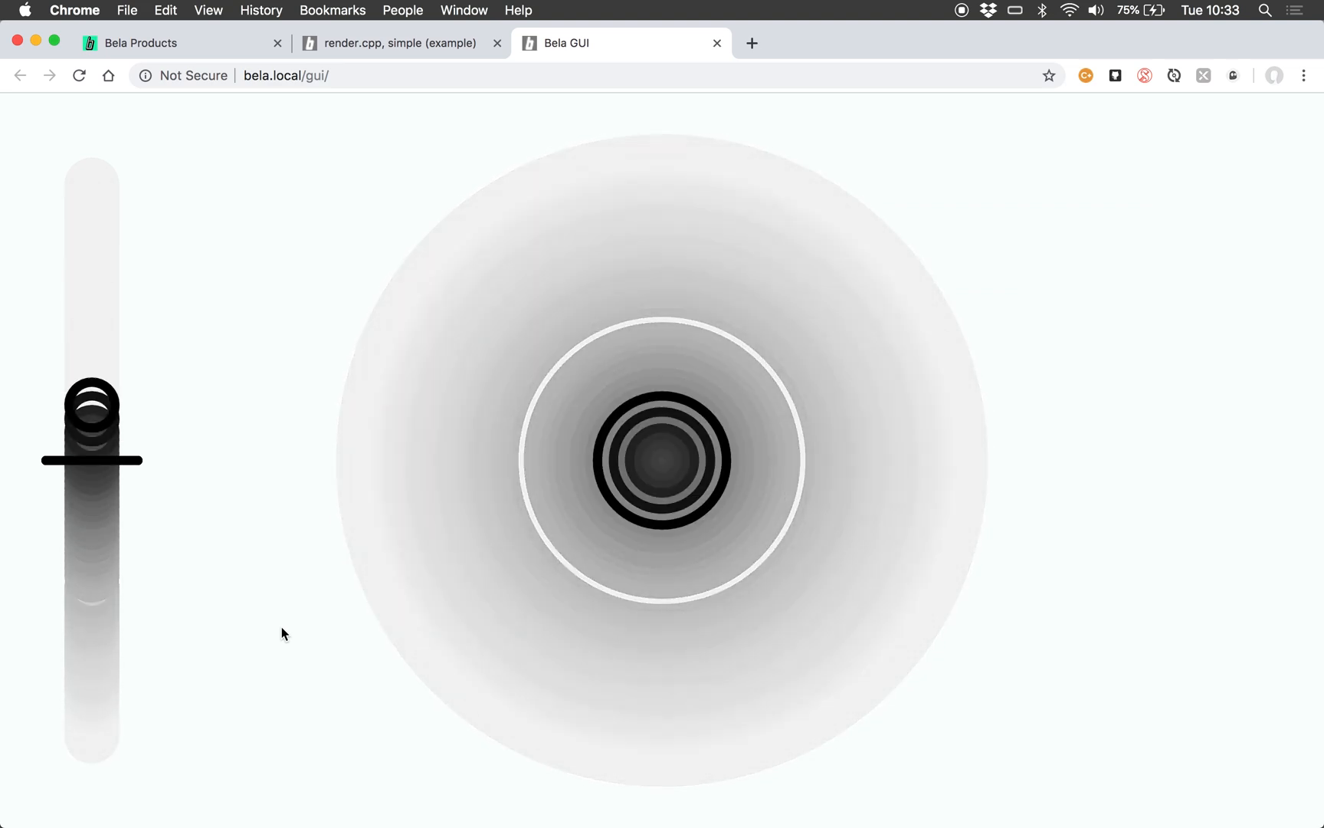
Step: Watch the simple example's animated circles and slider, then return to its render.cpp code
drag(92, 414, 92, 187)
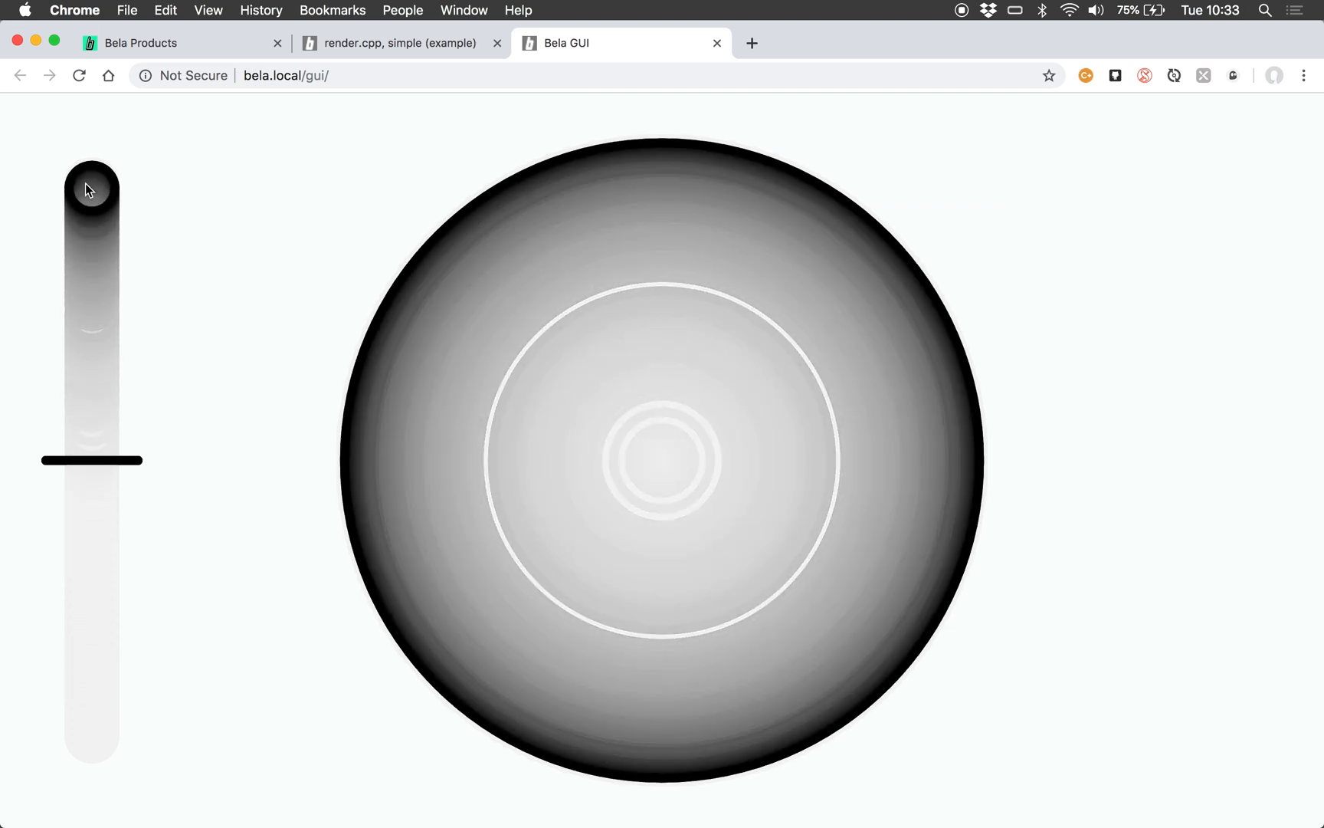
drag(92, 186, 92, 330)
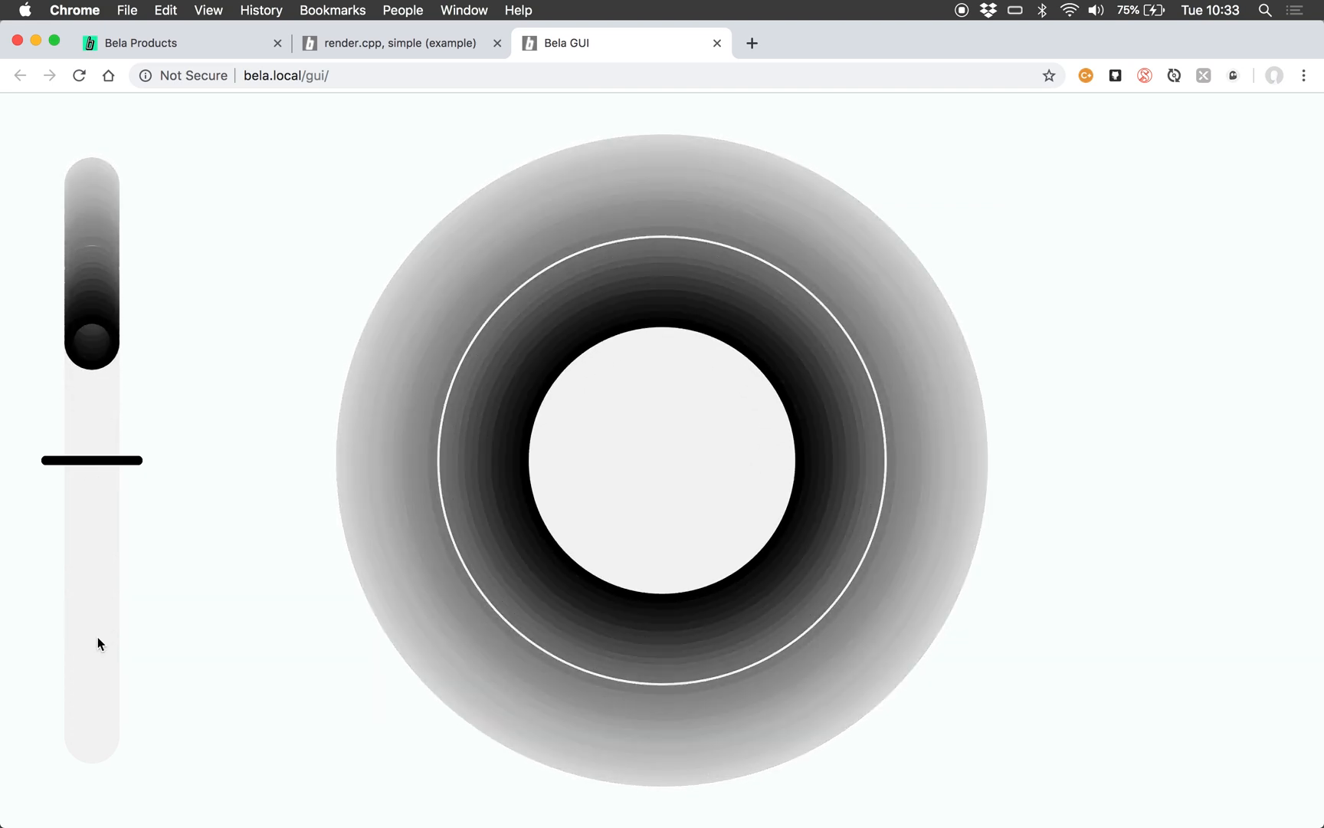
drag(92, 341, 92, 654)
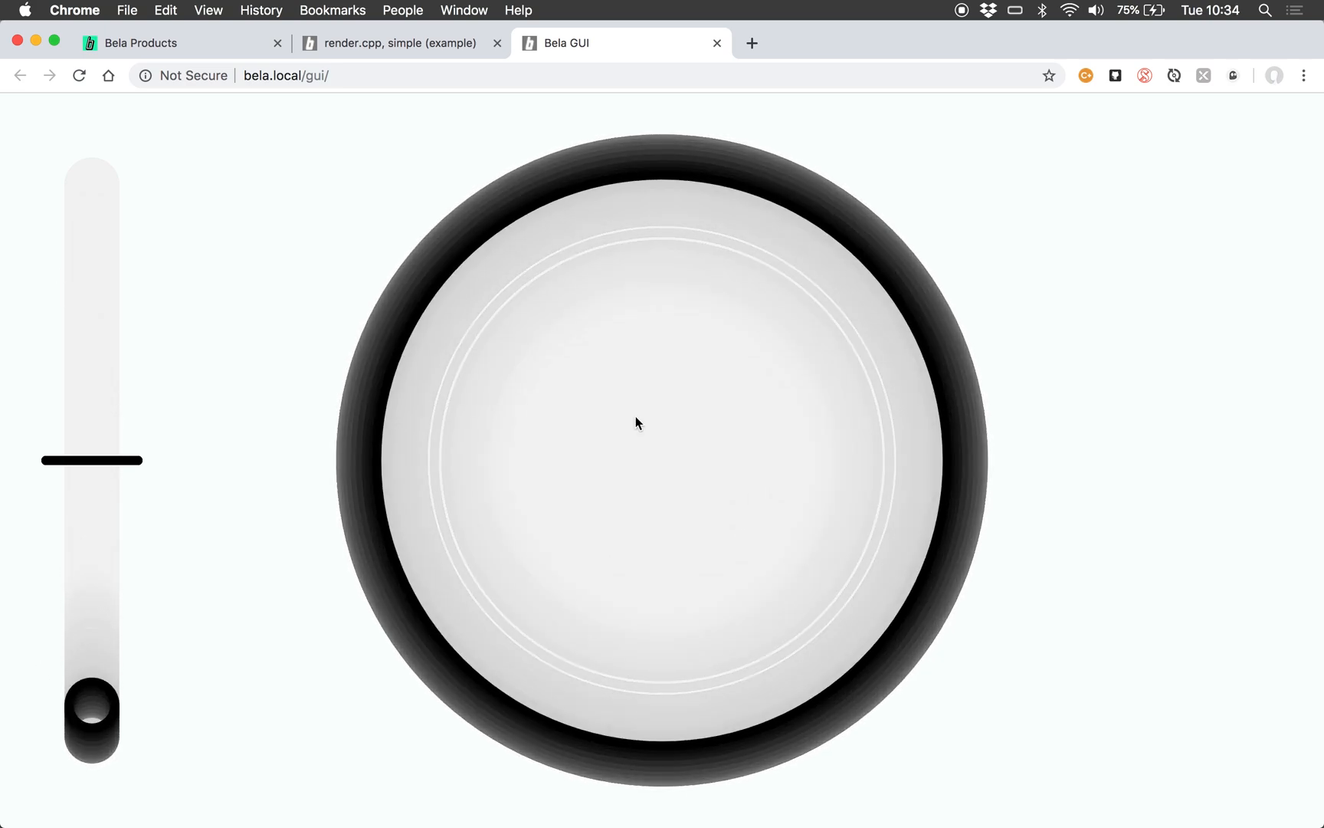
drag(93, 710, 93, 414)
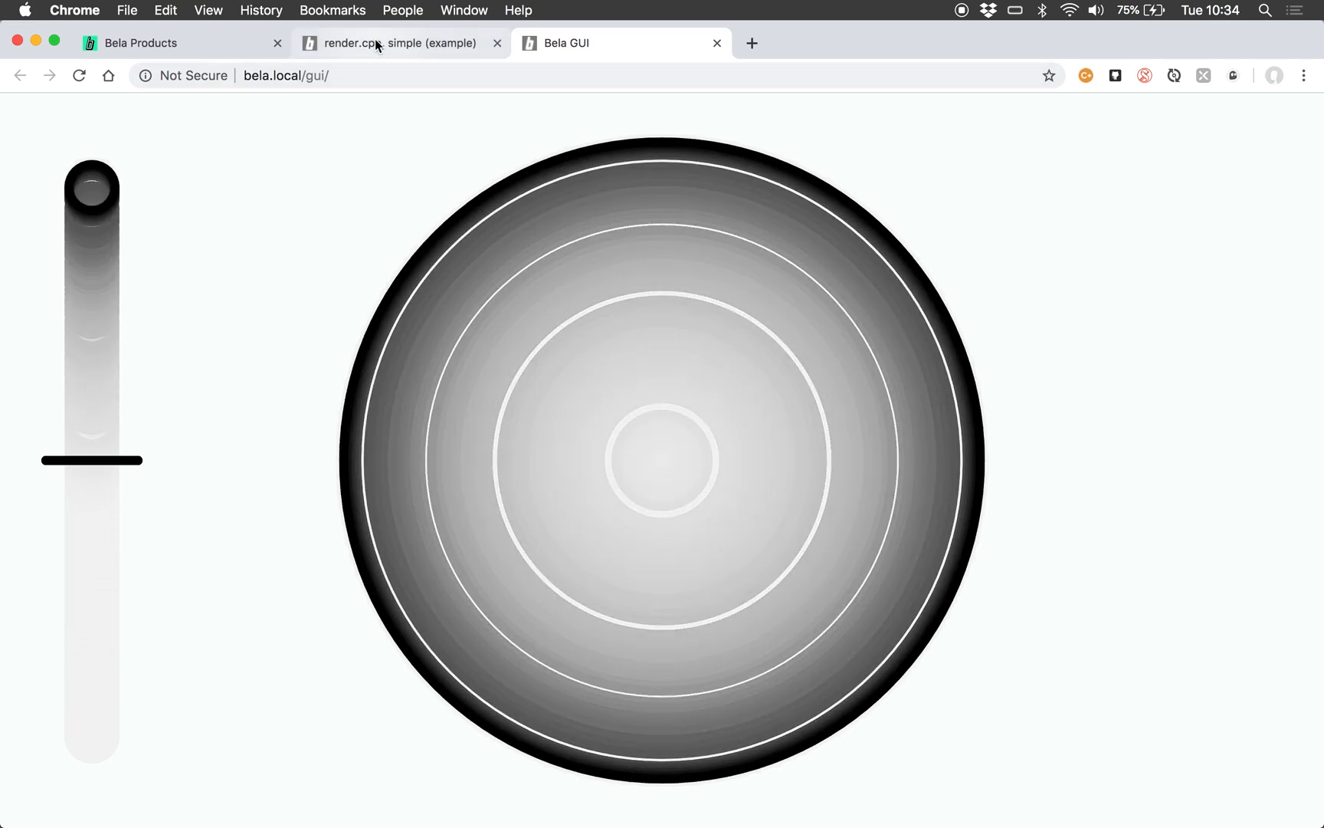
click(397, 42)
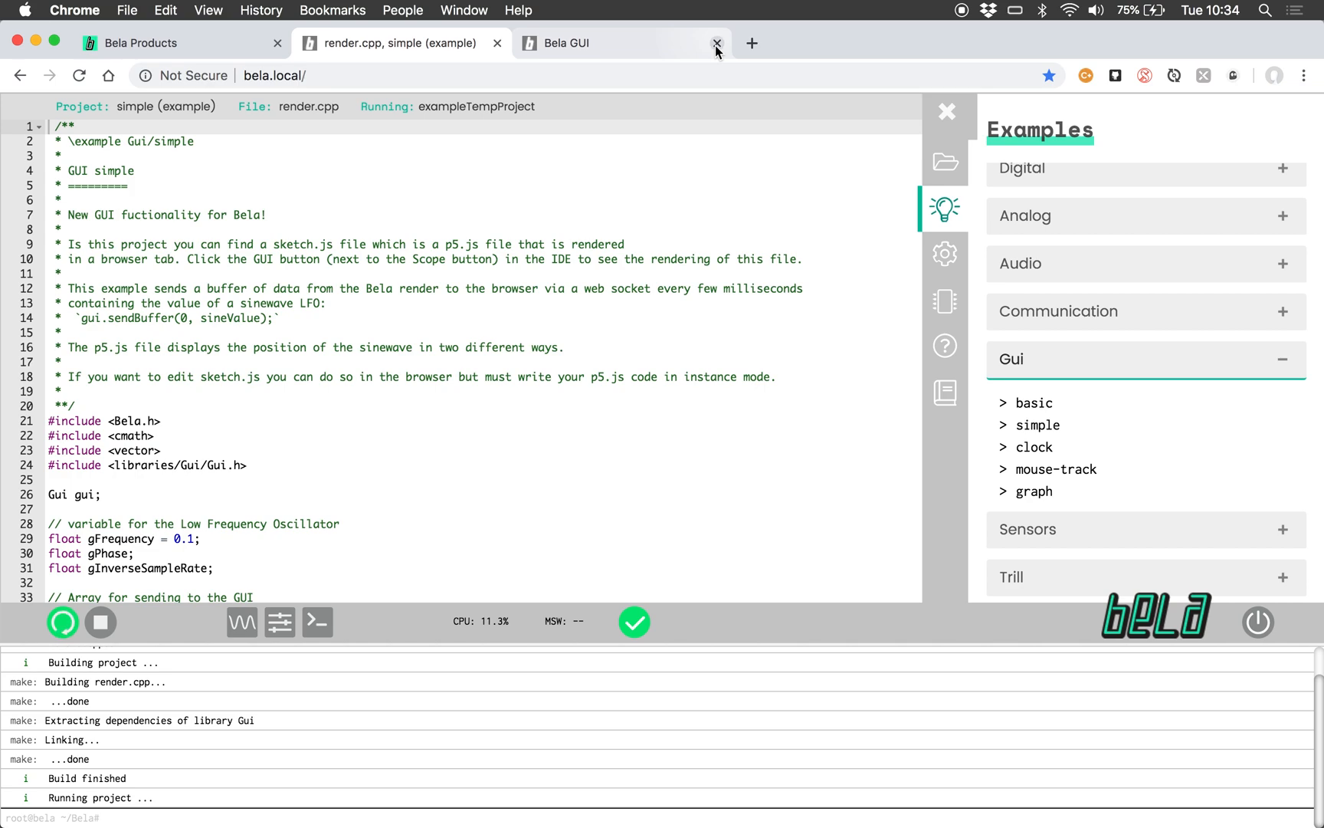
Step: Close the simple example's GUI page and open its sketch.js from the Project Explorer
click(717, 42)
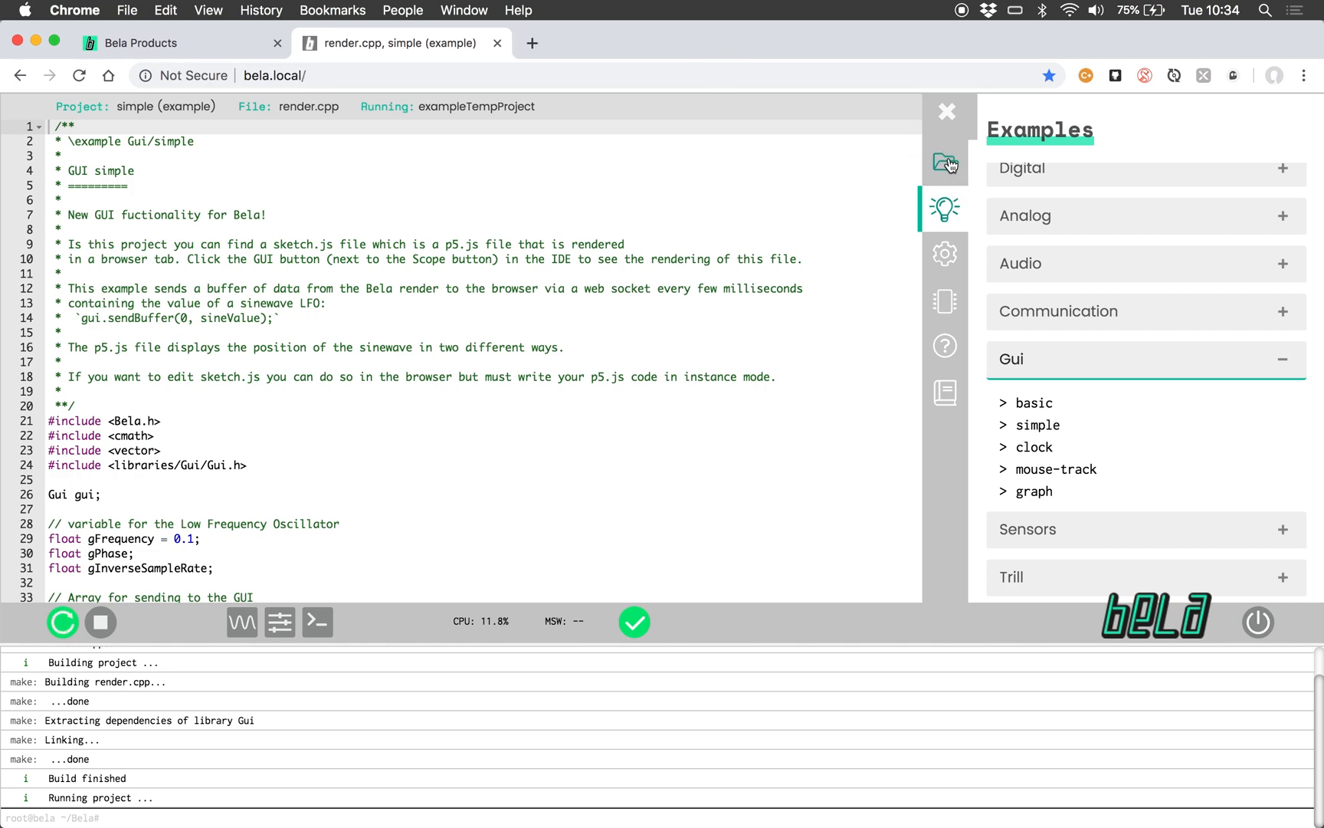
click(944, 162)
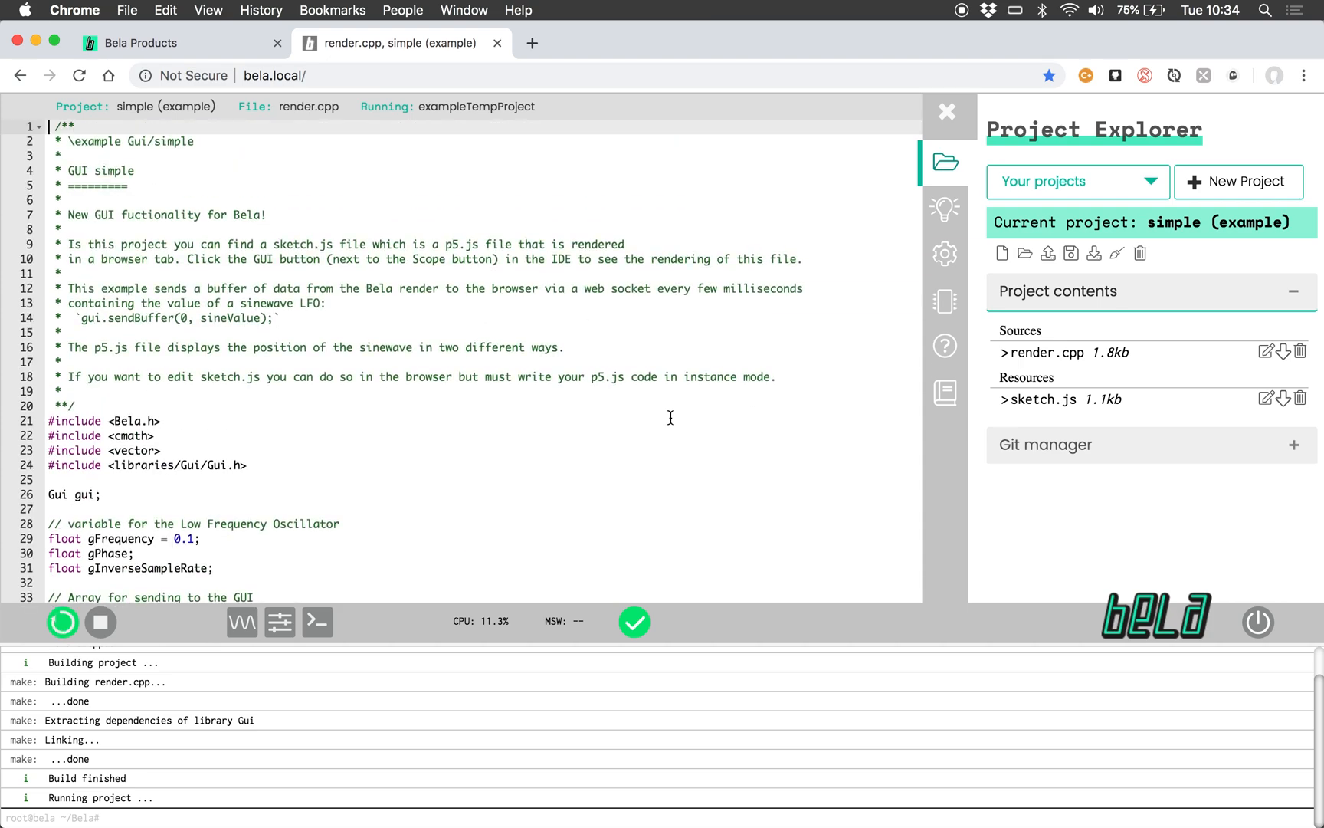
click(1039, 398)
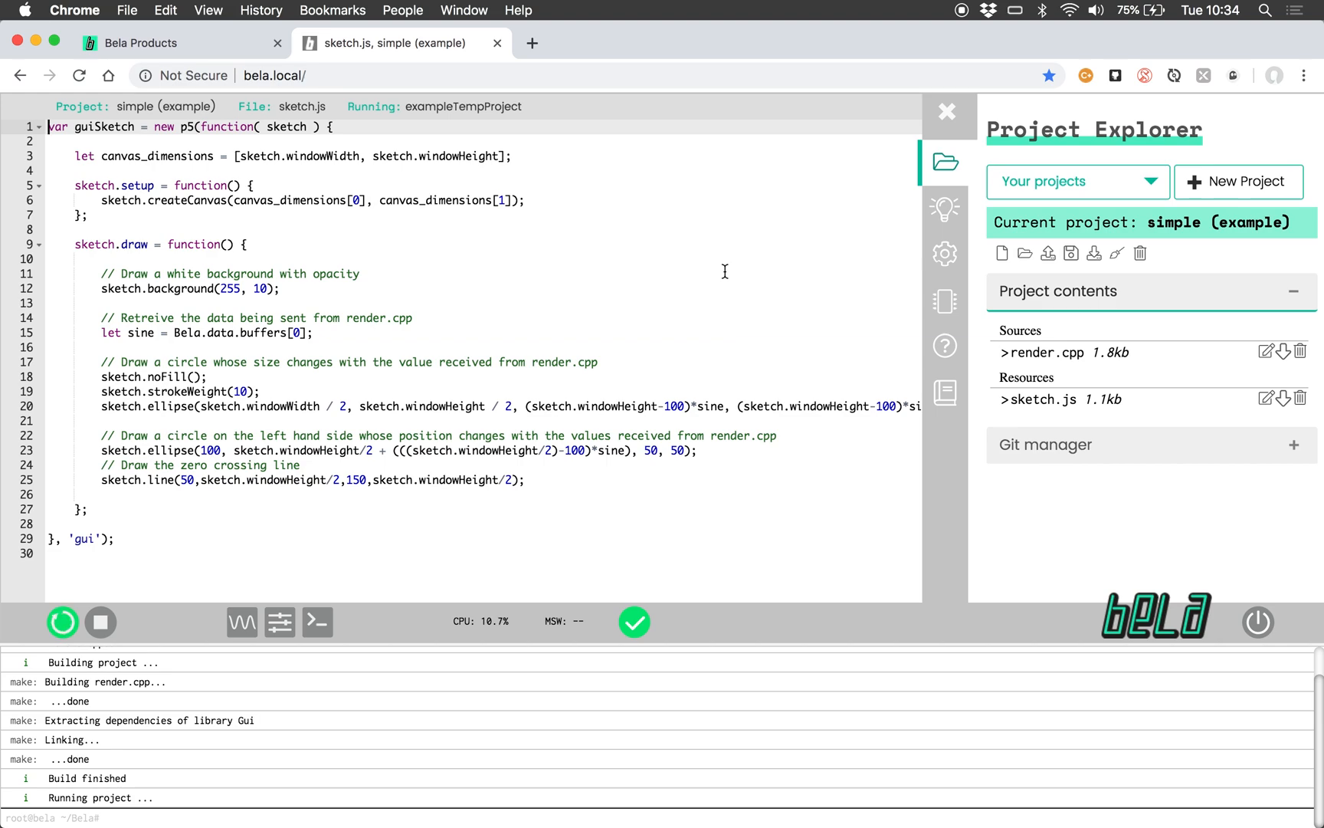
mouse_move(274, 222)
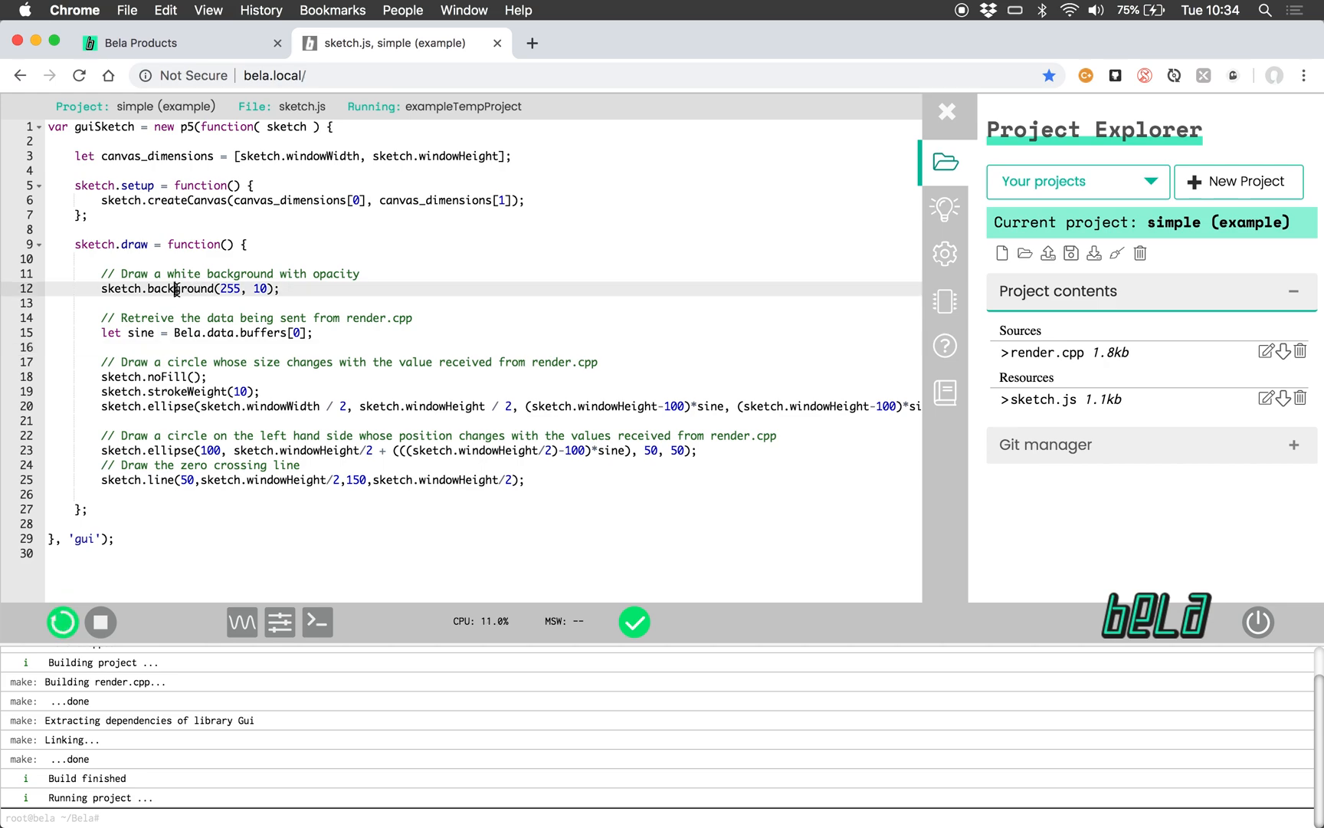
Step: Mark the background call and the sine-buffer reading line in sketch.js, then return to Examples
double_click(179, 289)
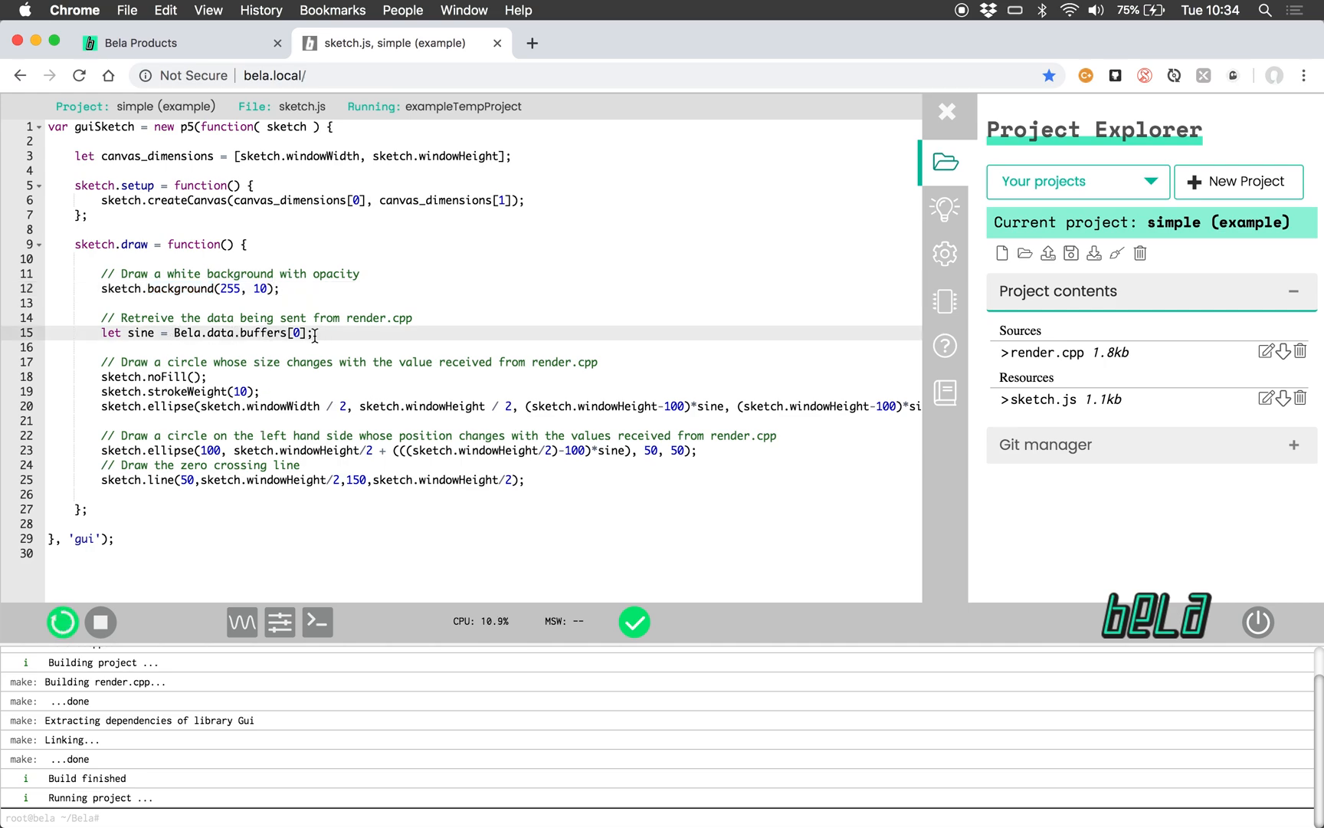
double_click(239, 332)
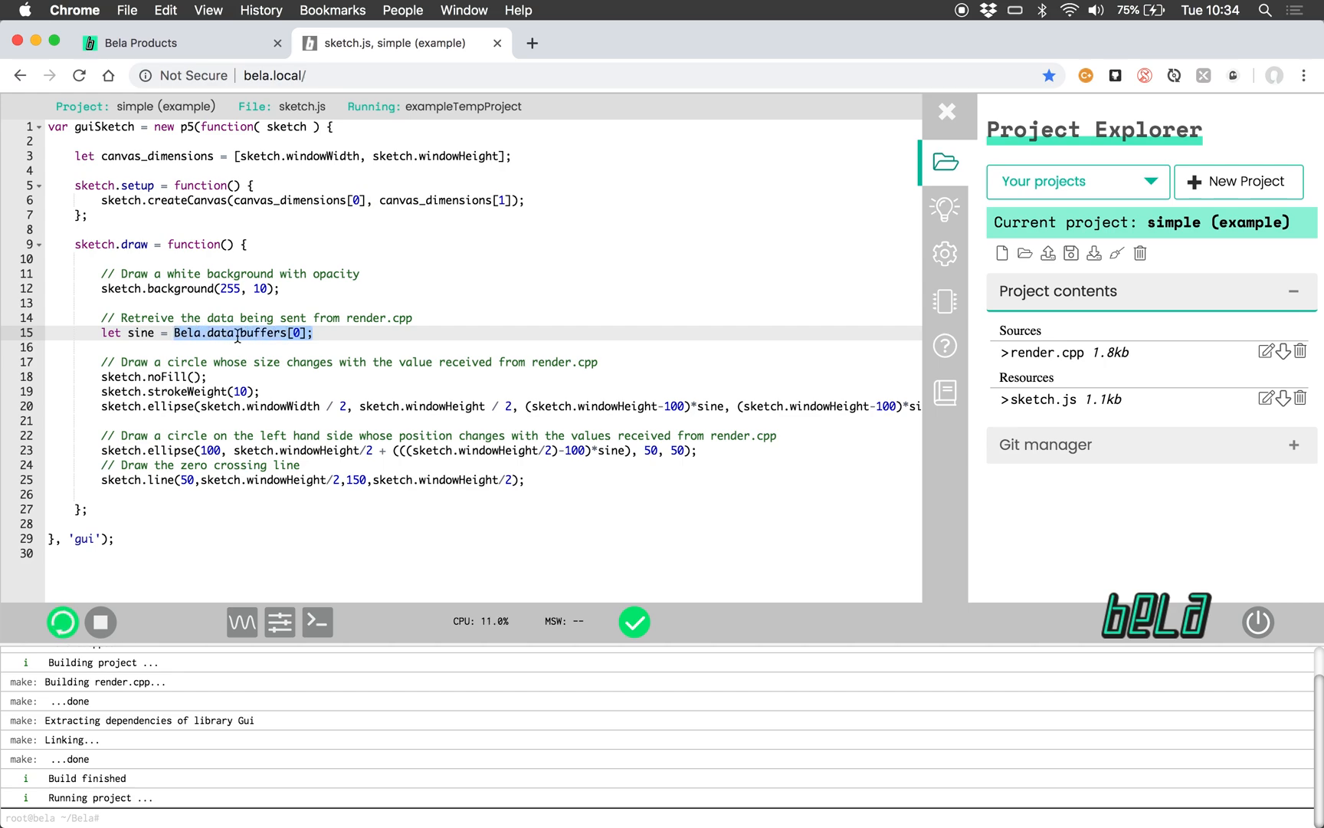
click(944, 208)
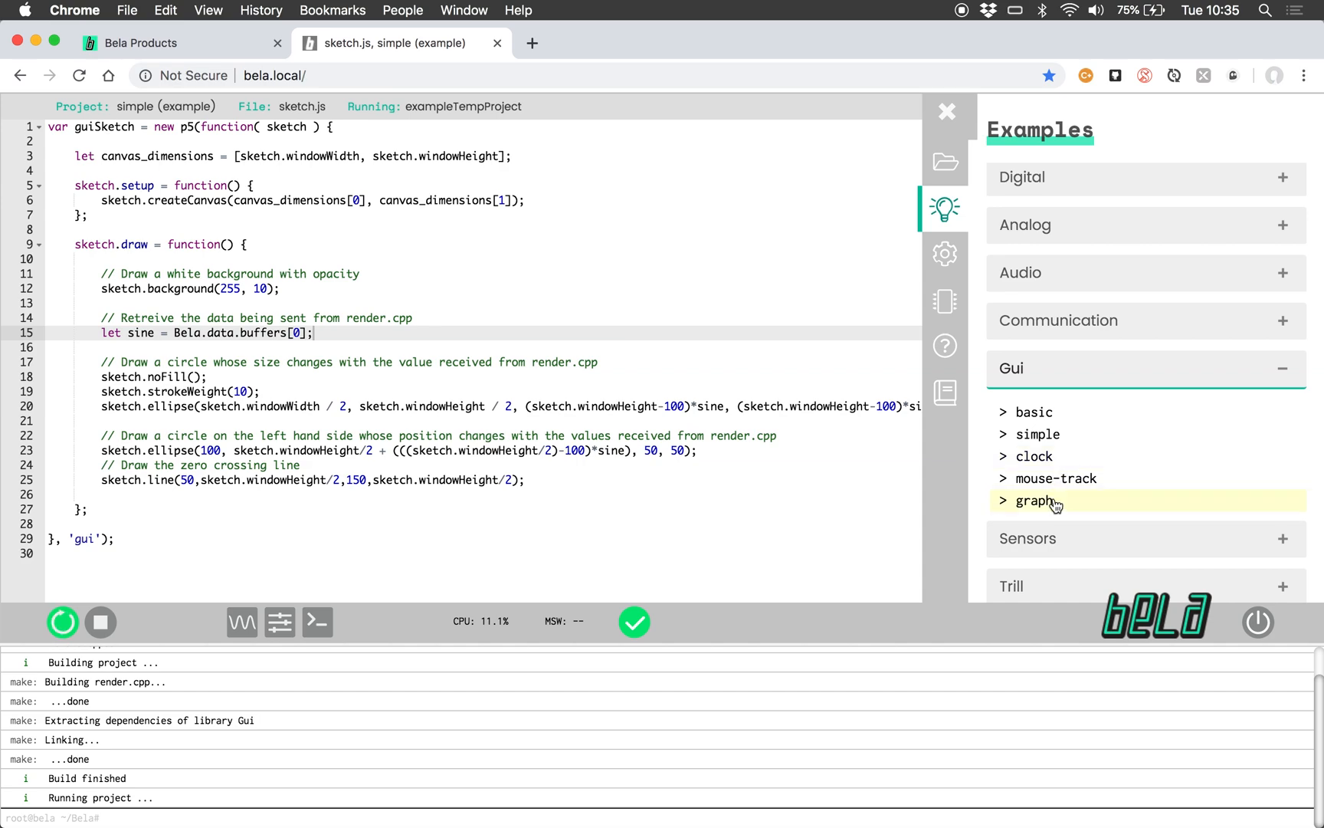
Step: Load the Gui 'graph' example, build and run it, and launch its GUI page
click(1036, 500)
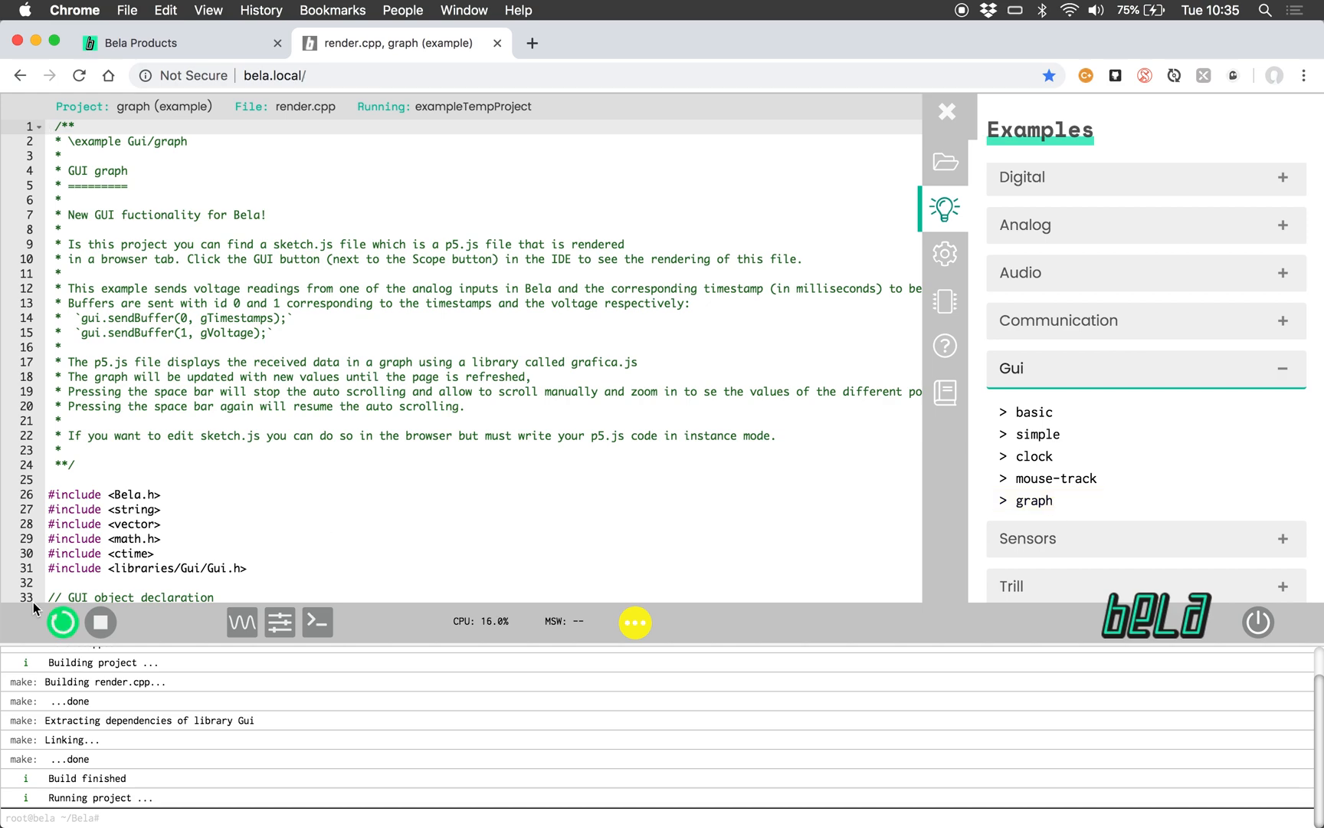
click(63, 622)
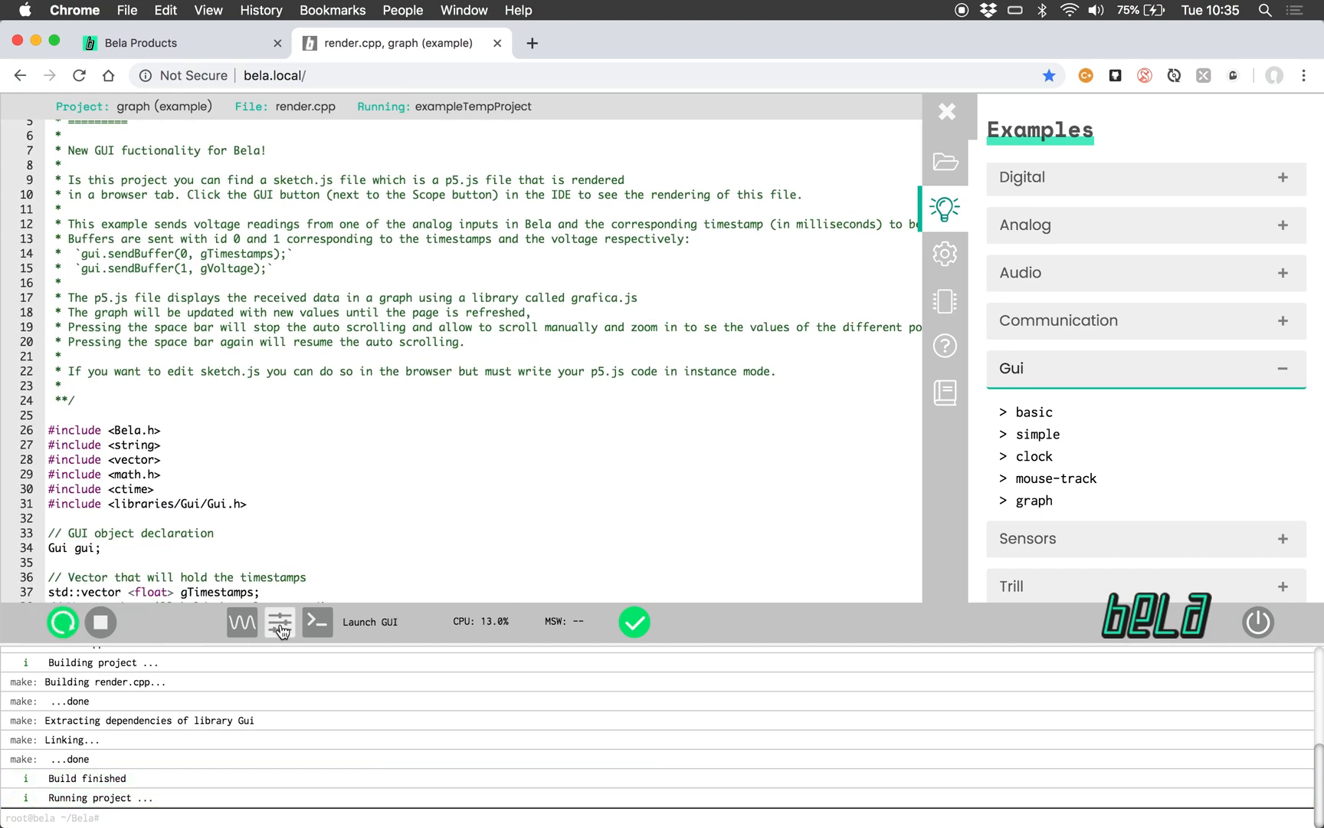
click(369, 622)
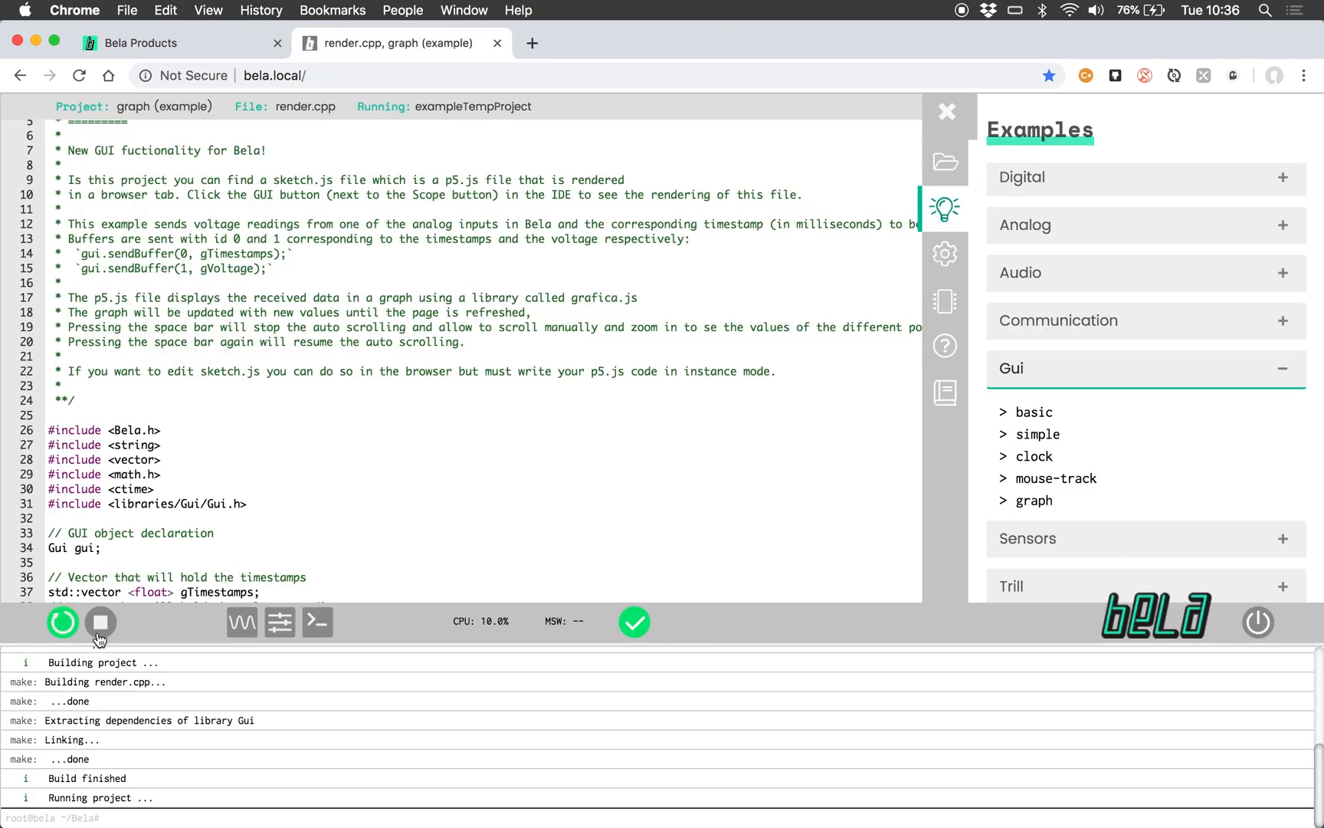
Step: Stop the graph project, load the Gui 'mouse-track' example and build and run it
click(100, 622)
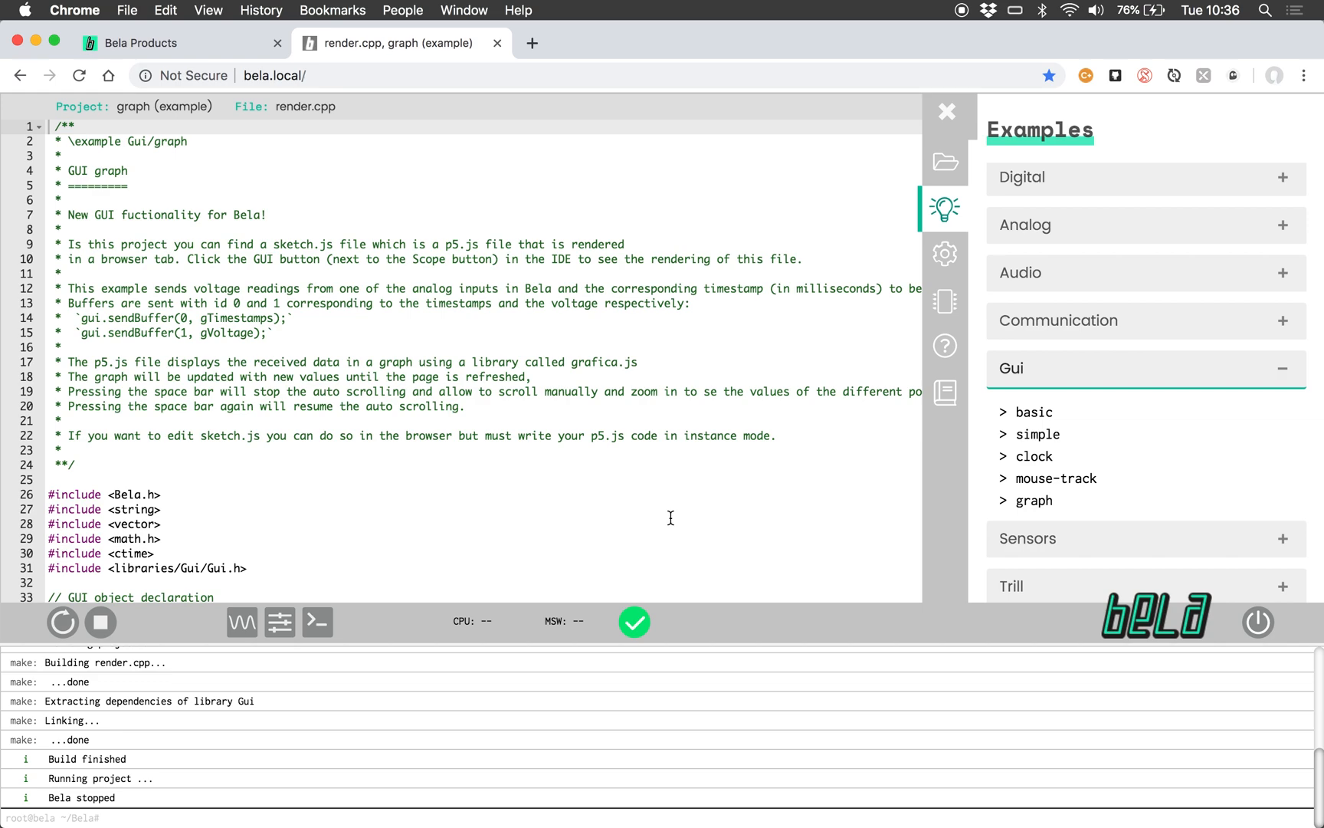
click(1056, 478)
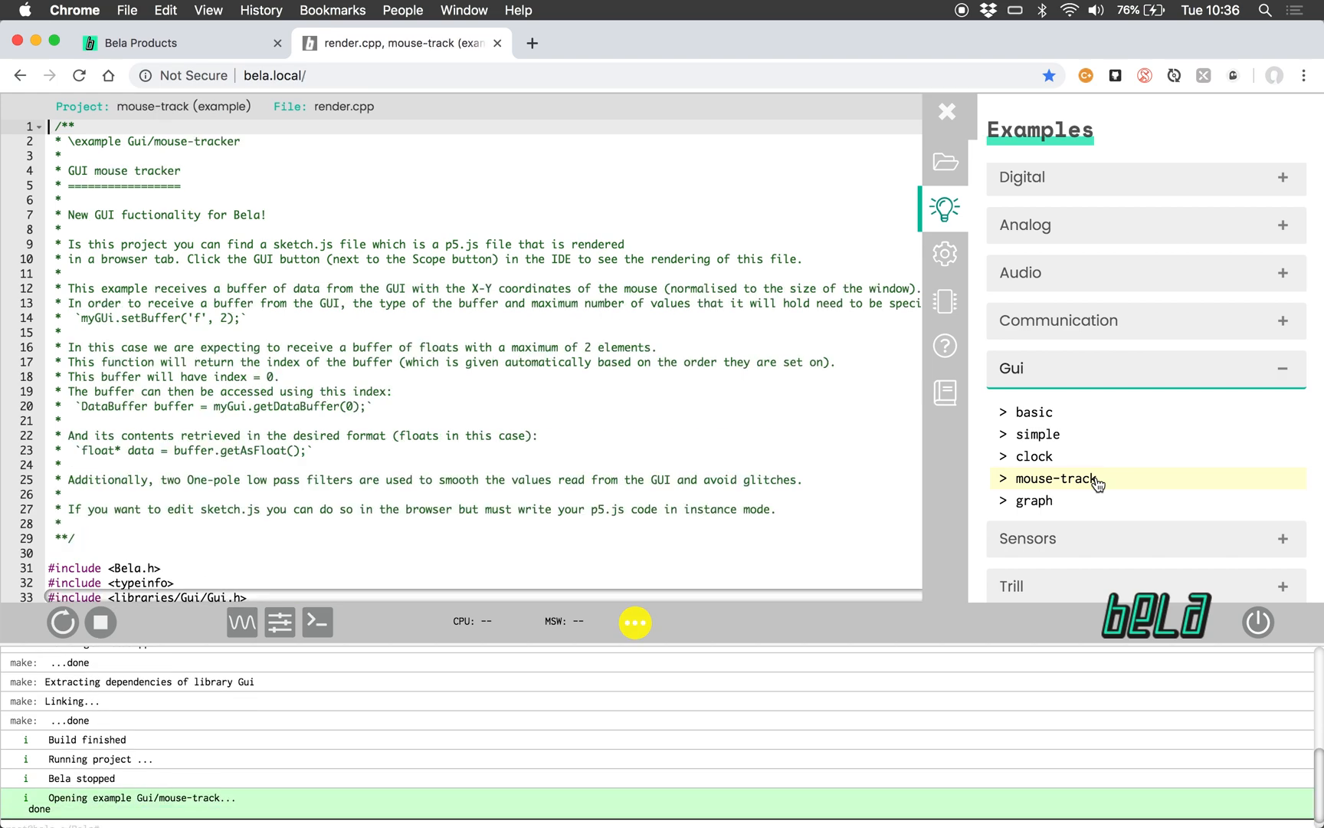
scroll(down, 3)
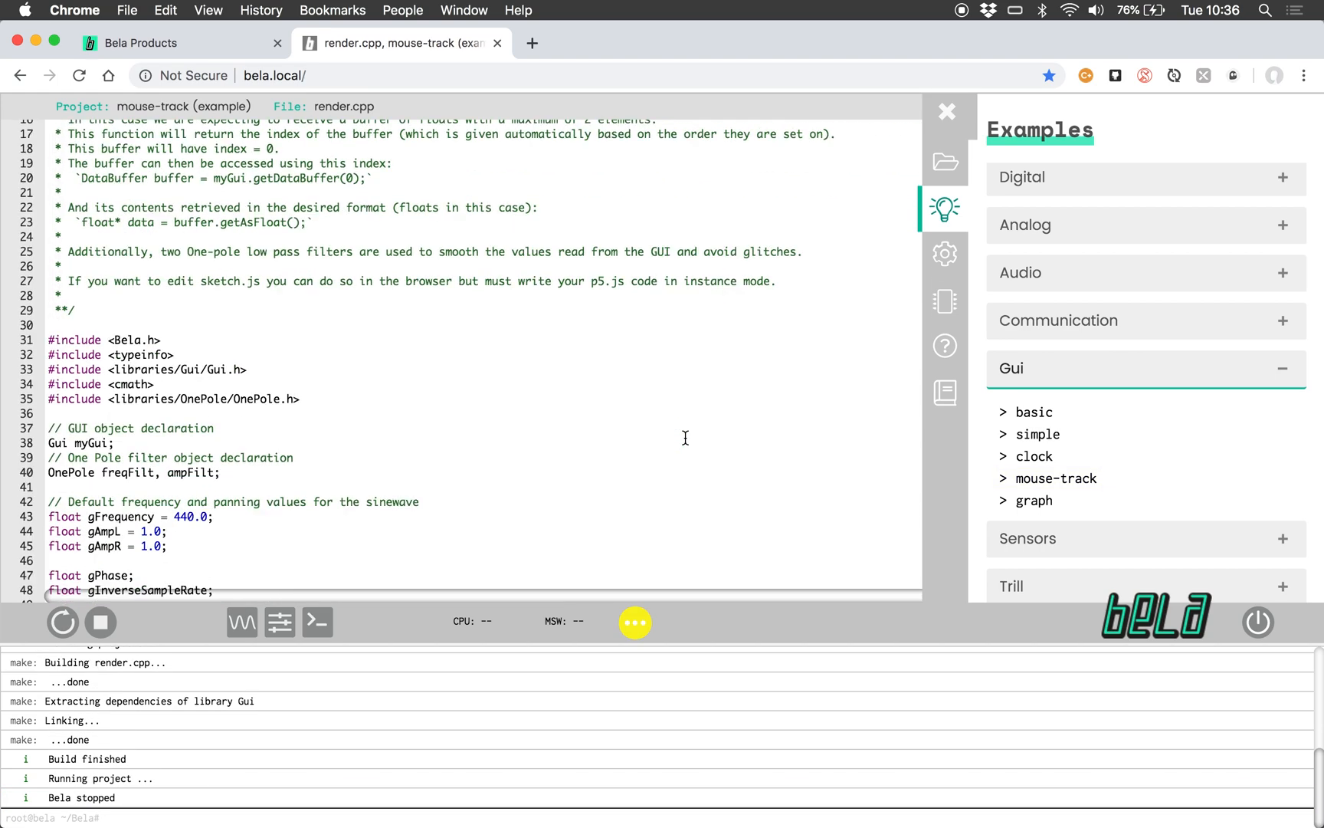
click(62, 622)
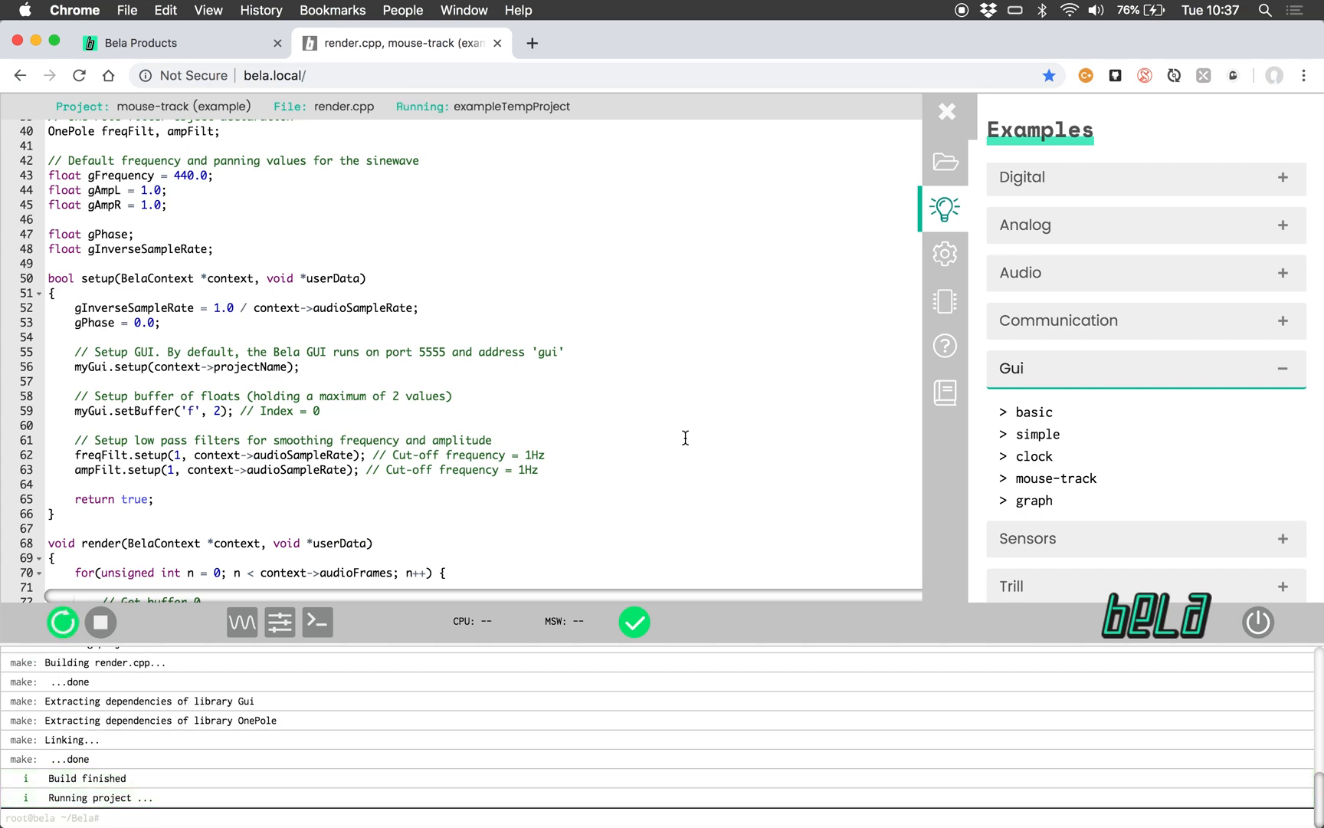
mouse_move(279, 622)
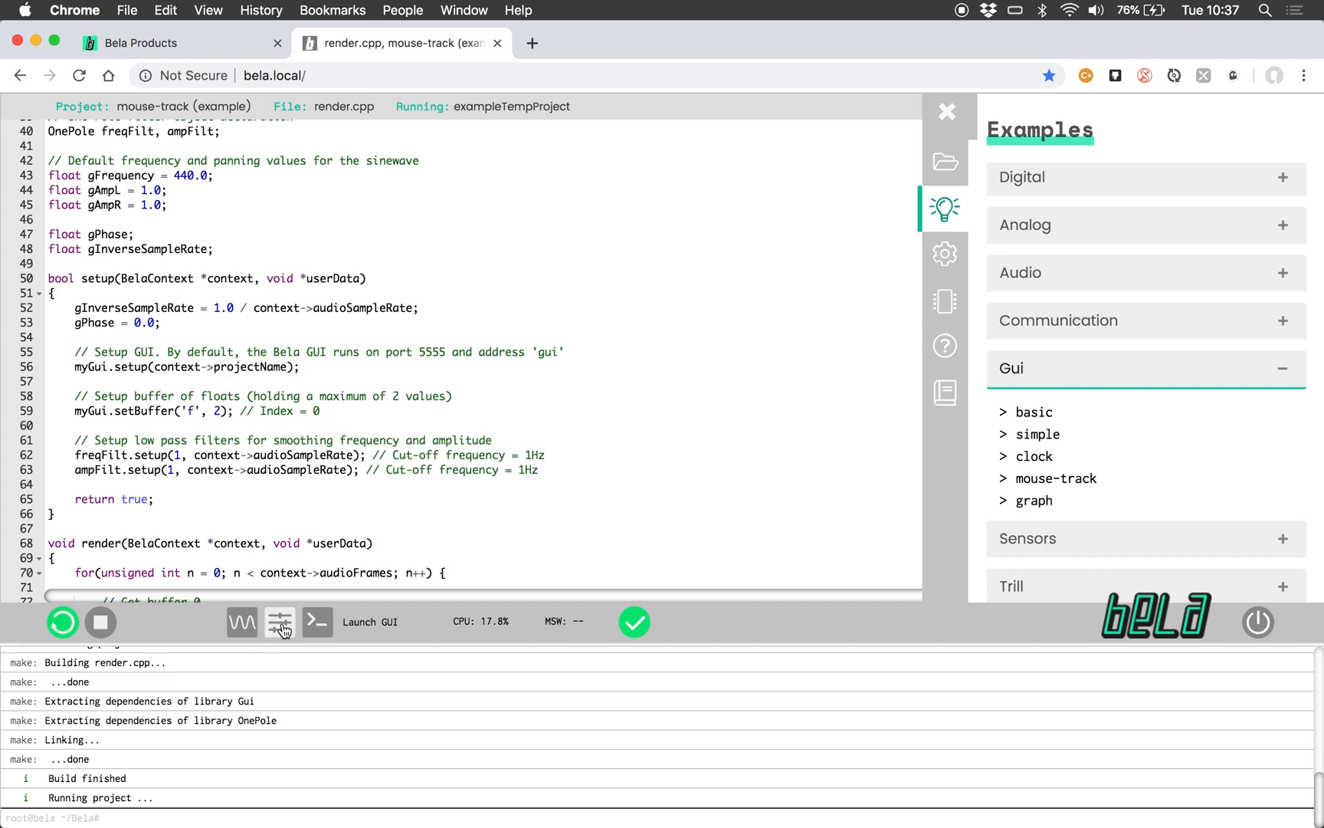
Step: Launch the mouse-track GUI page showing crosshair lines on a grey canvas
click(369, 622)
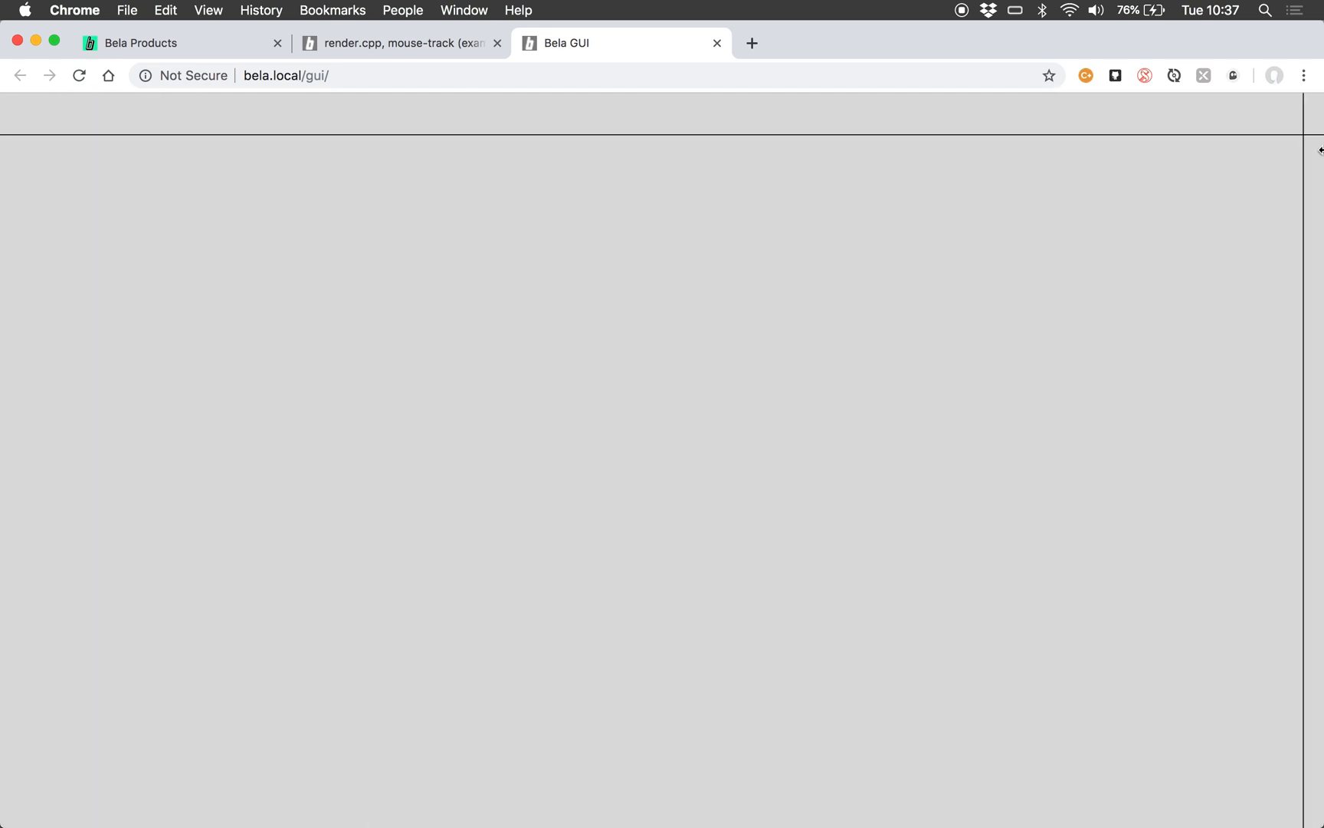